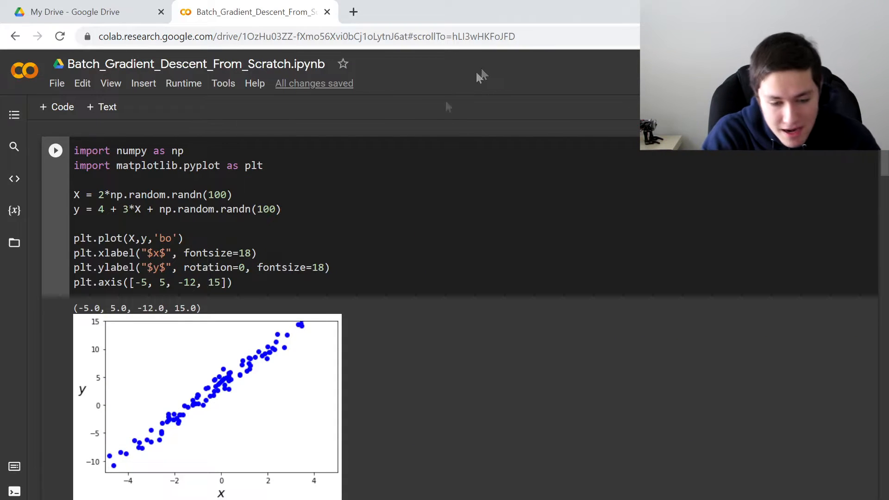
# - Scroll back and forth to inspect the 3D gradient descent surface over m and b
pyautogui.scroll(-3)
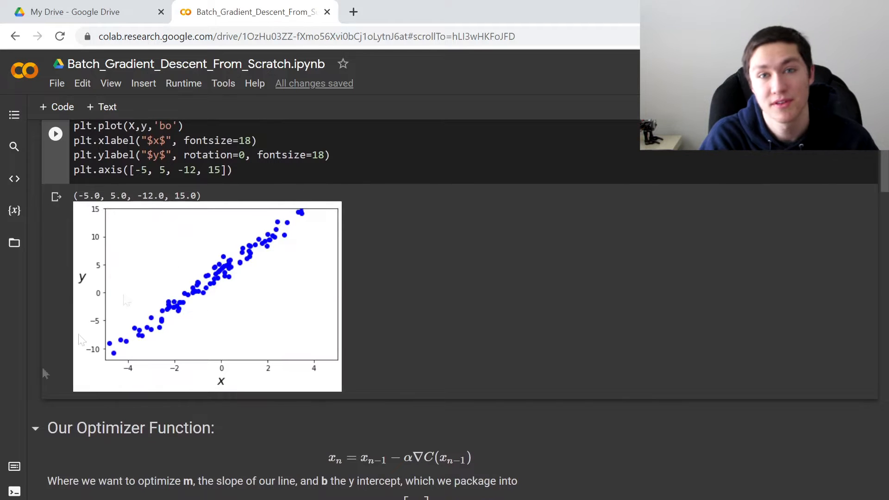
pyautogui.moveTo(124, 273)
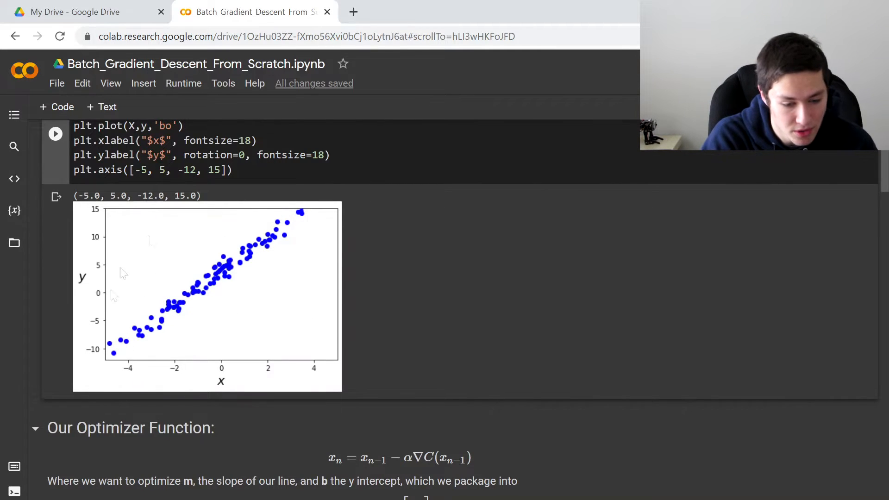
pyautogui.moveTo(176, 334)
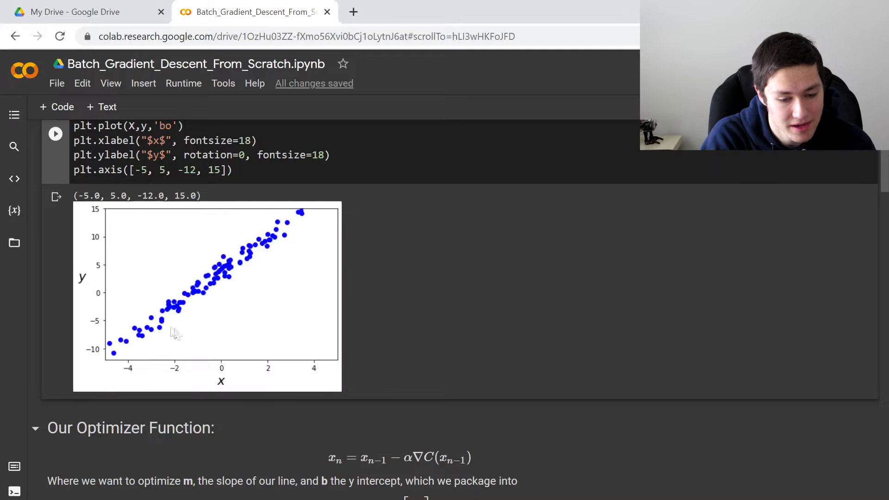
pyautogui.scroll(-3)
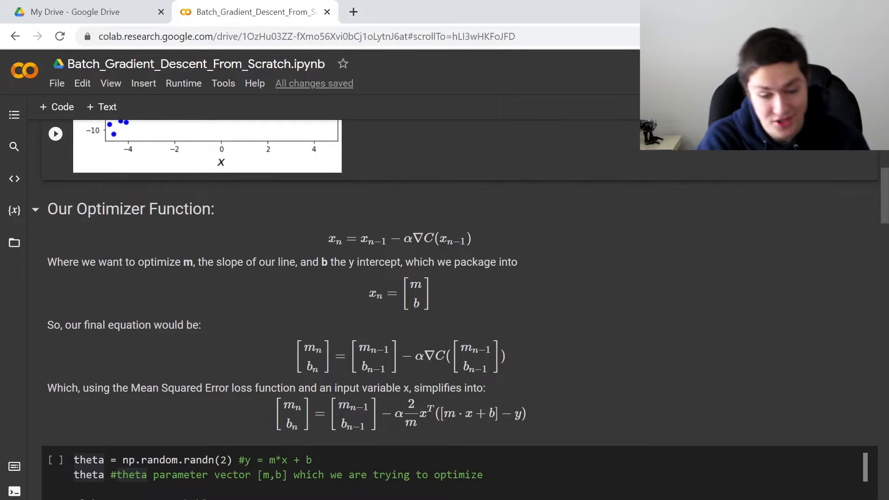
pyautogui.scroll(3)
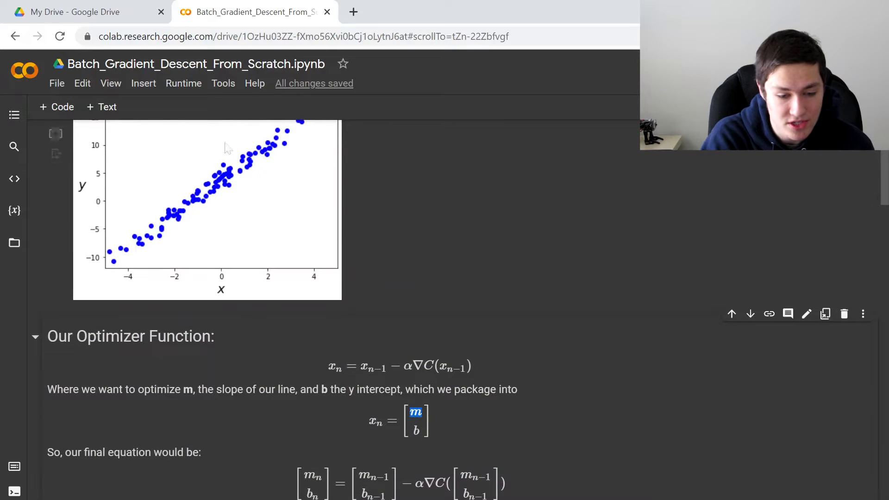
pyautogui.scroll(-3)
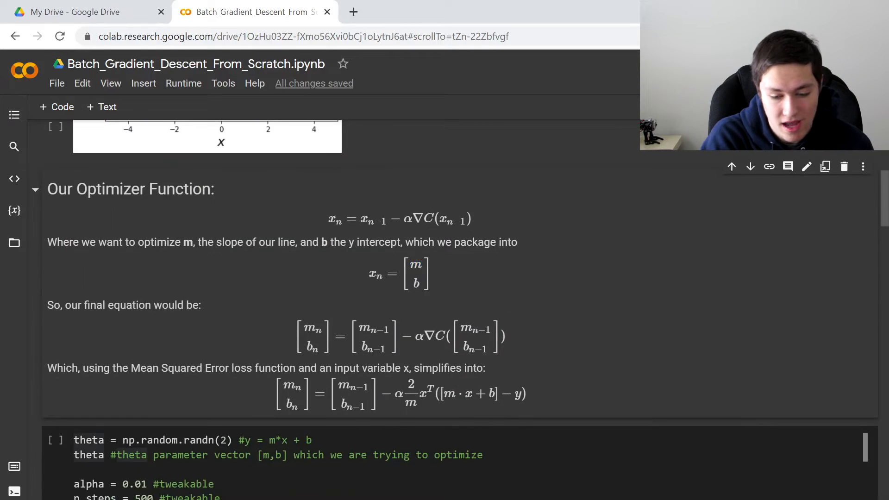
pyautogui.scroll(3)
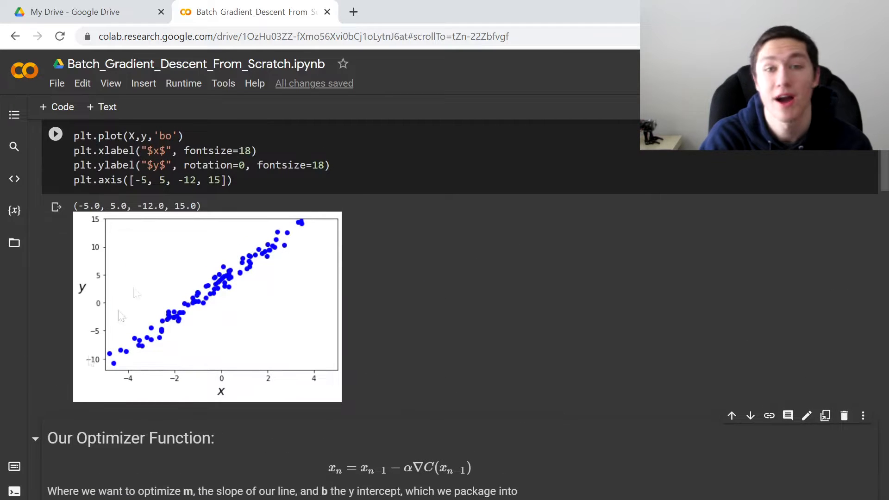
pyautogui.scroll(-3)
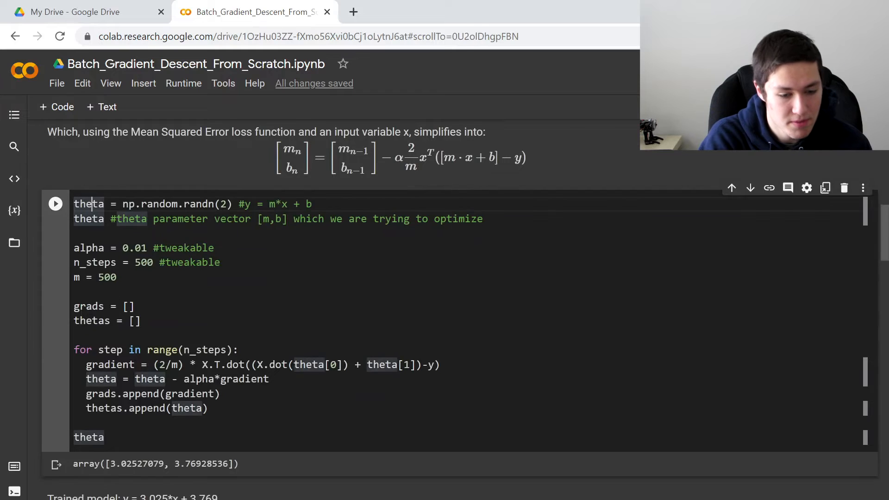
pyautogui.scroll(3)
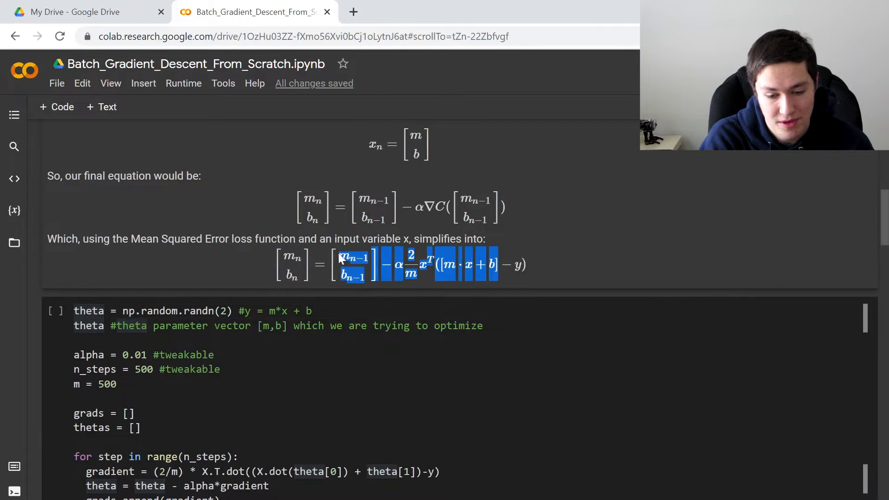
pyautogui.scroll(-3)
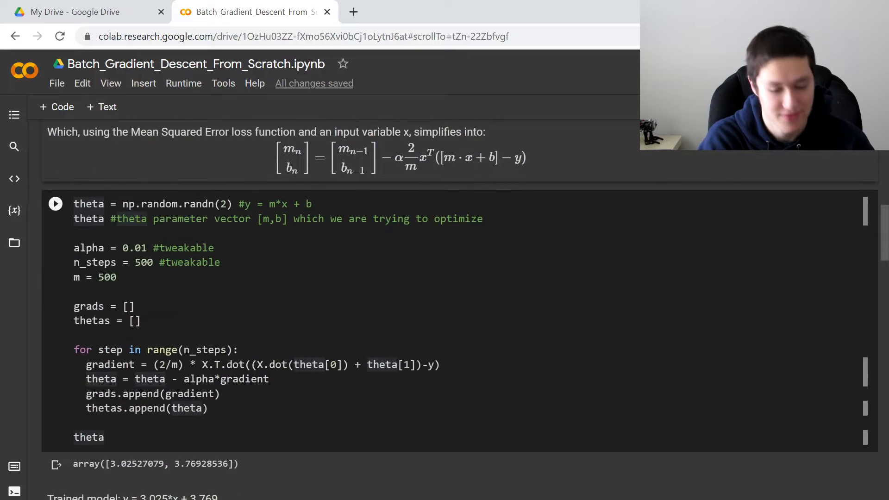
pyautogui.scroll(-3)
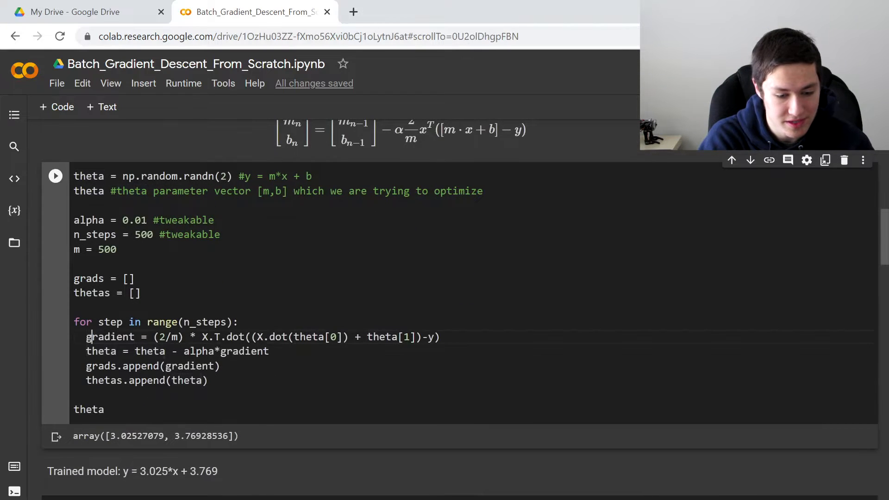
pyautogui.doubleClick(161, 322)
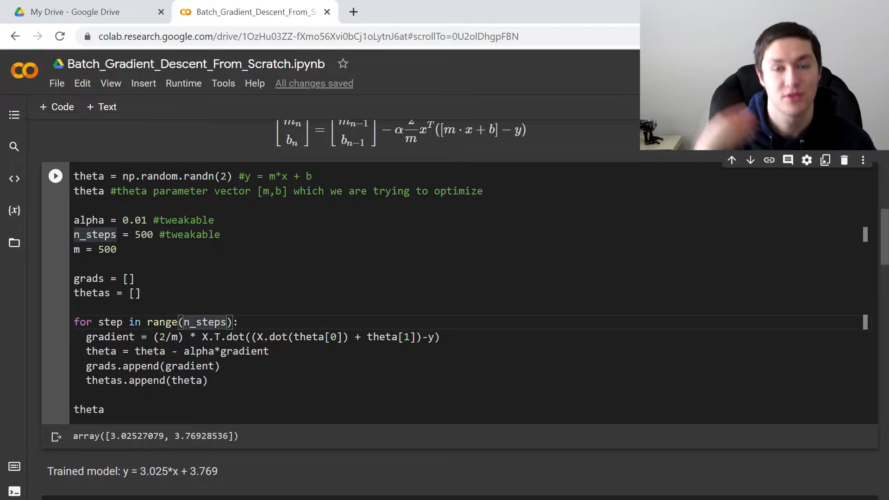
pyautogui.scroll(3)
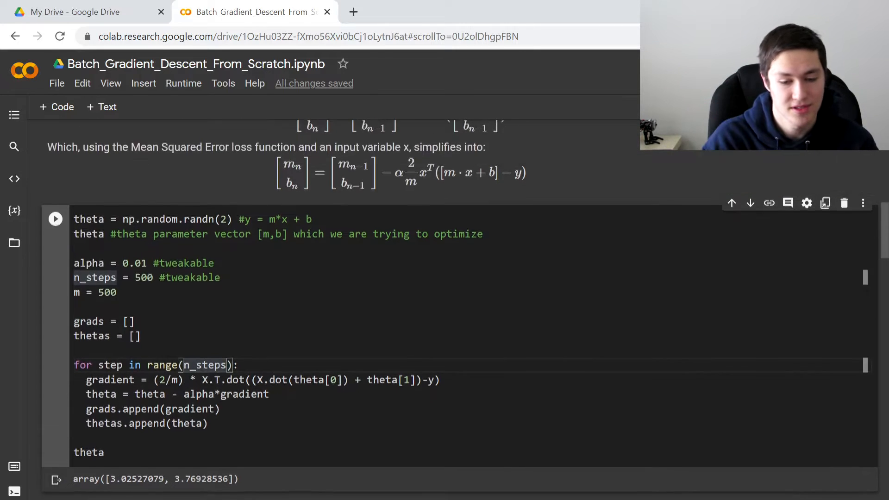
pyautogui.scroll(-3)
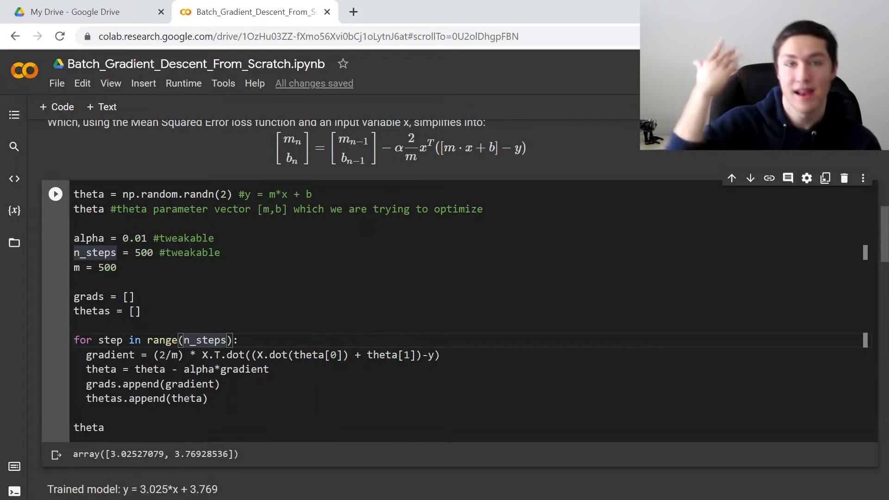
pyautogui.scroll(3)
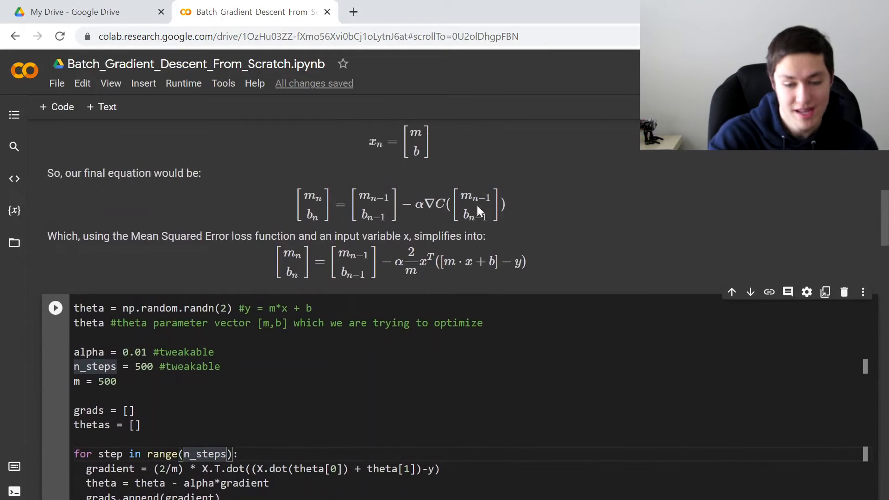
pyautogui.scroll(-3)
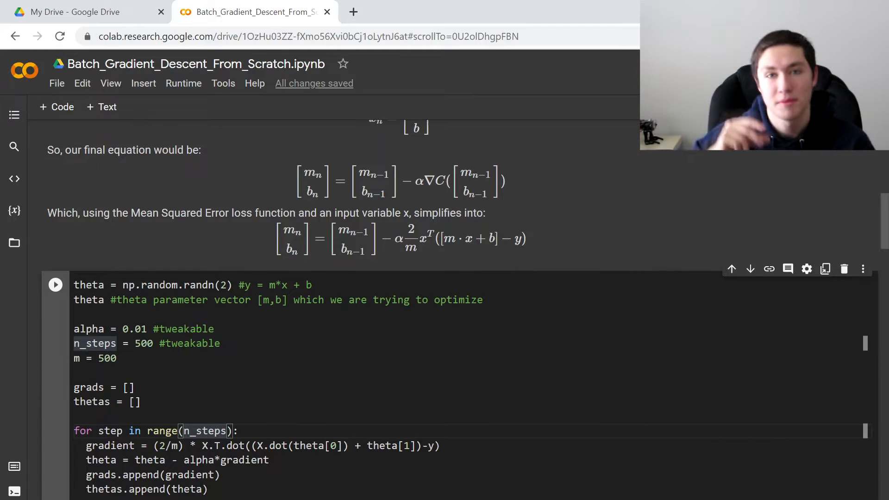
pyautogui.scroll(-3)
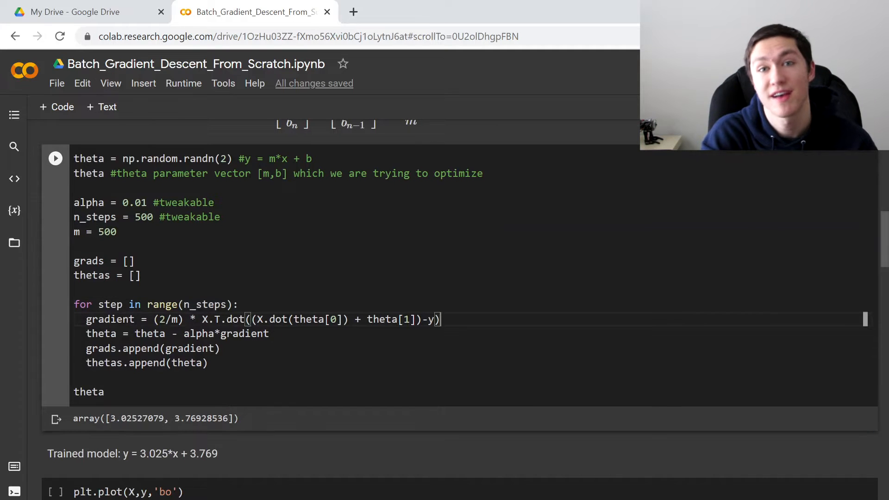
pyautogui.scroll(-3)
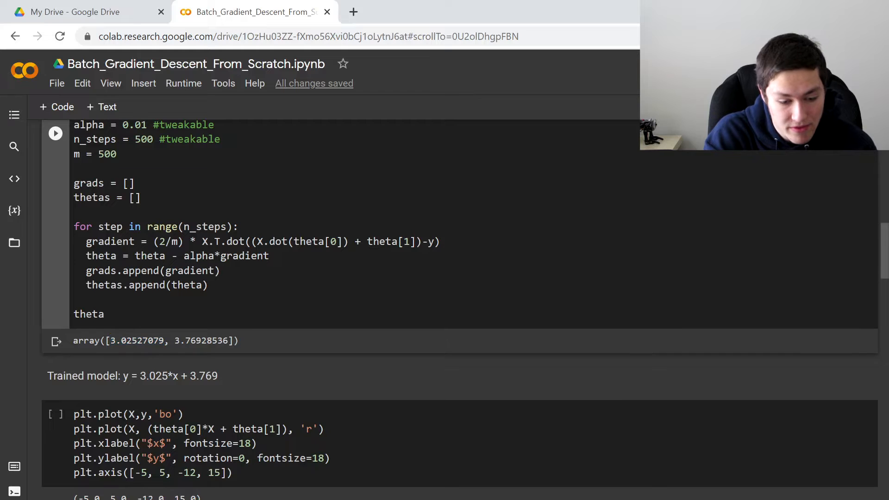
pyautogui.scroll(-3)
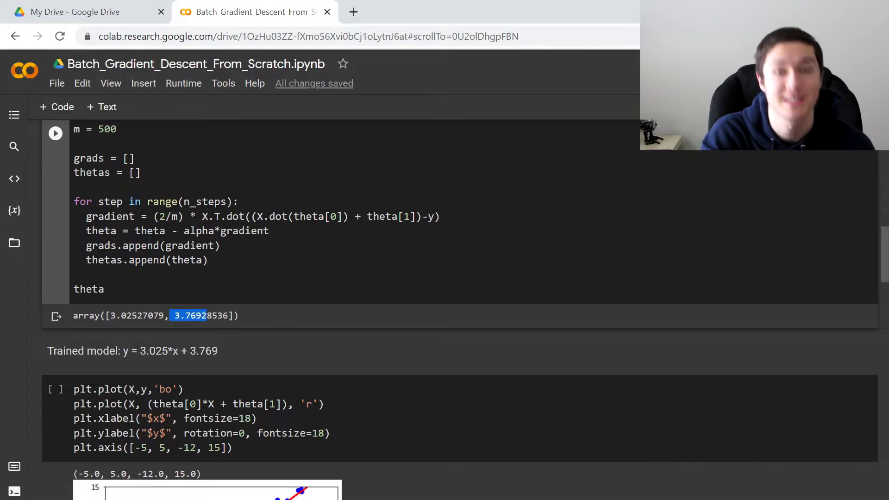
pyautogui.scroll(-3)
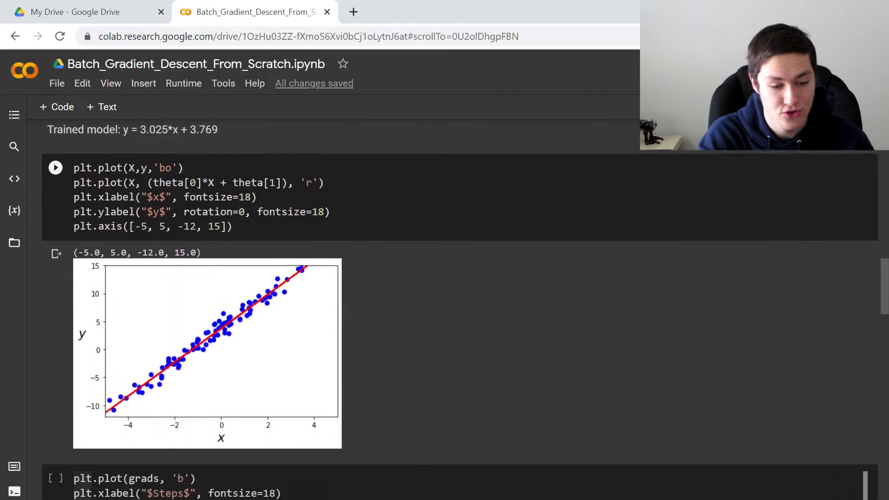
pyautogui.scroll(-3)
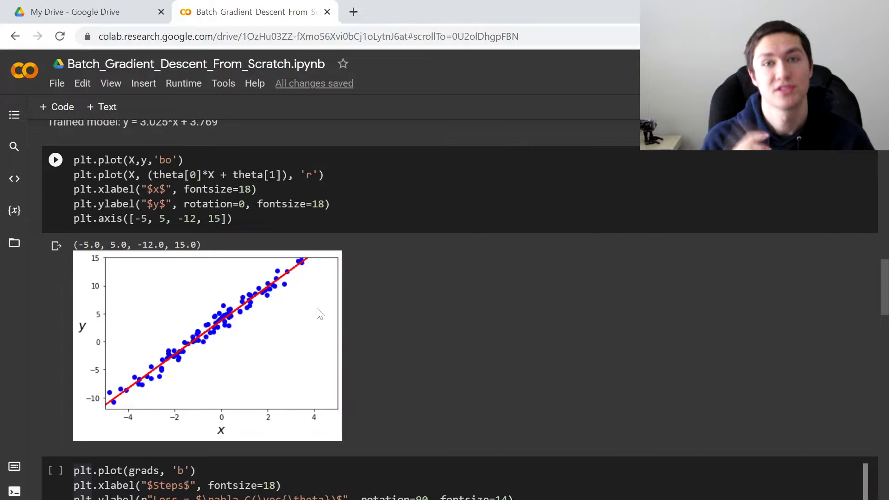
# - Scroll further down to the quiver plot cell showing the gradient vectors
pyautogui.scroll(-3)
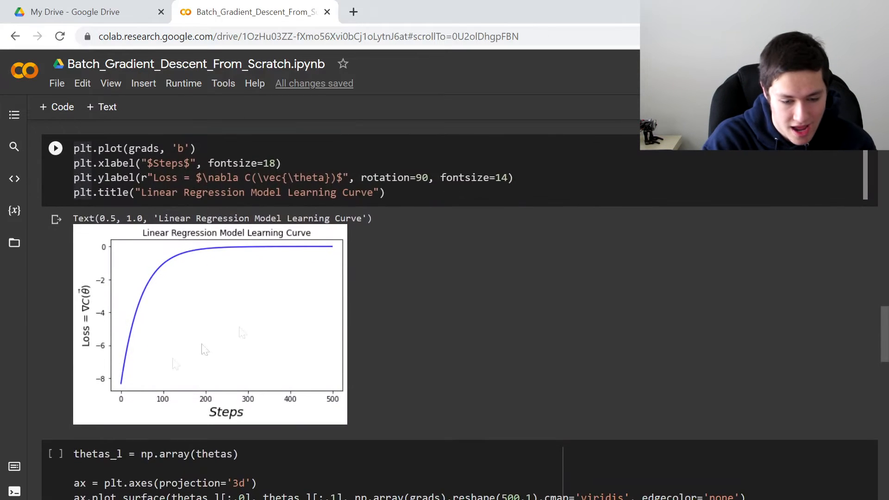
pyautogui.moveTo(351, 304)
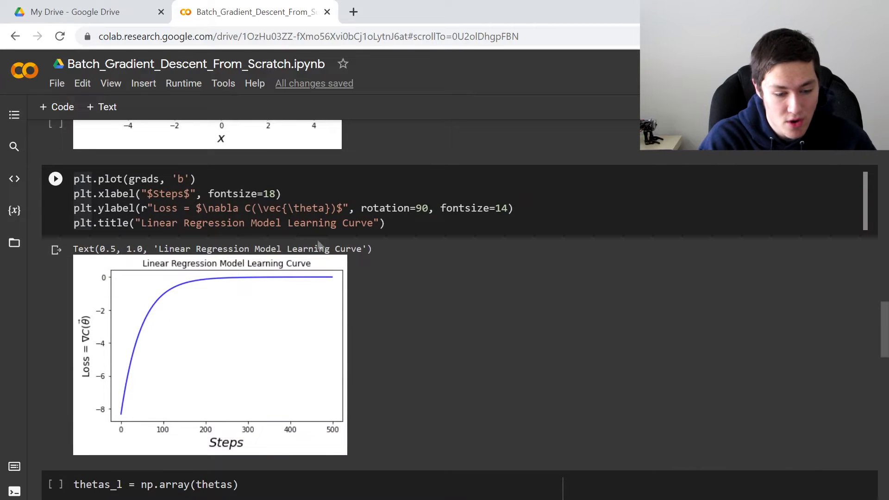
pyautogui.moveTo(128, 428)
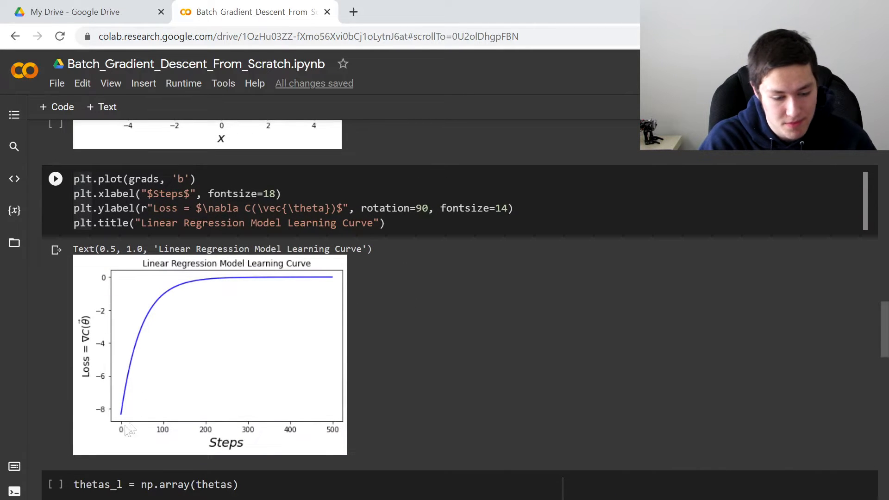
pyautogui.moveTo(275, 431)
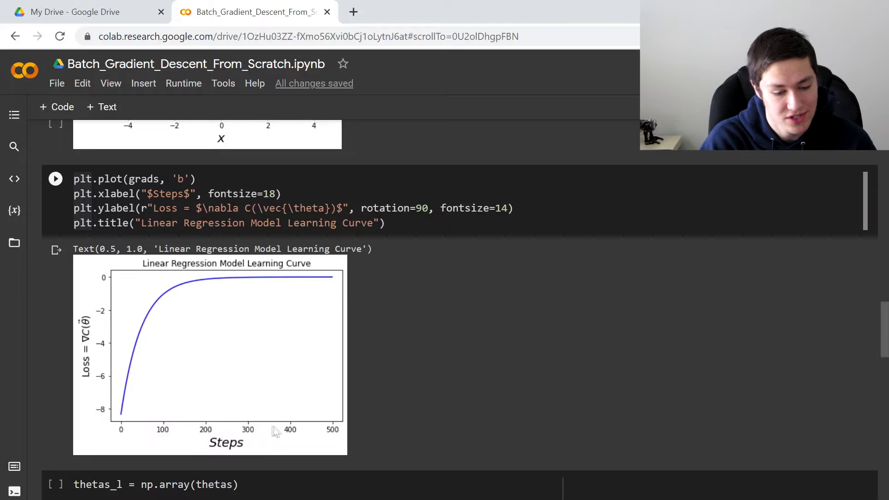
pyautogui.scroll(-3)
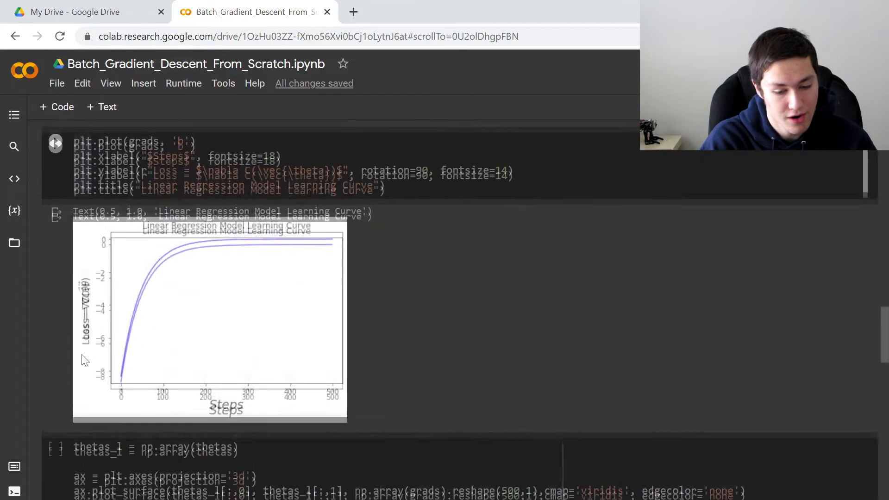
pyautogui.scroll(-3)
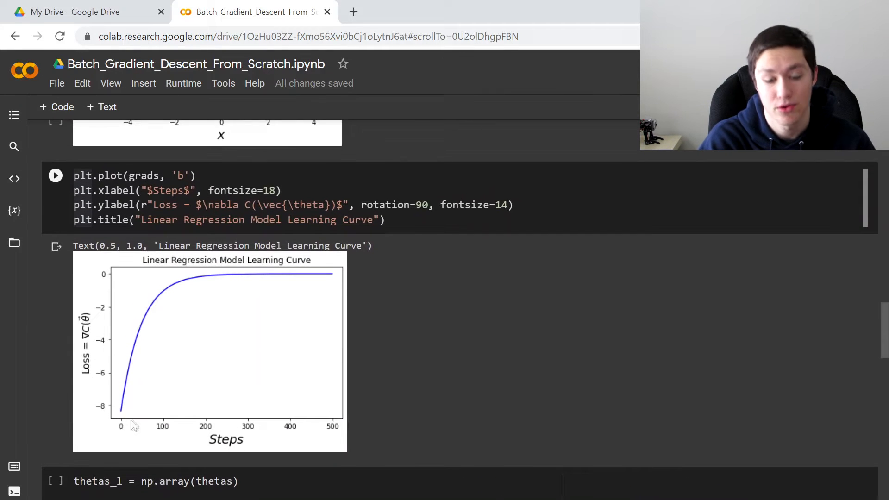
pyautogui.moveTo(155, 318)
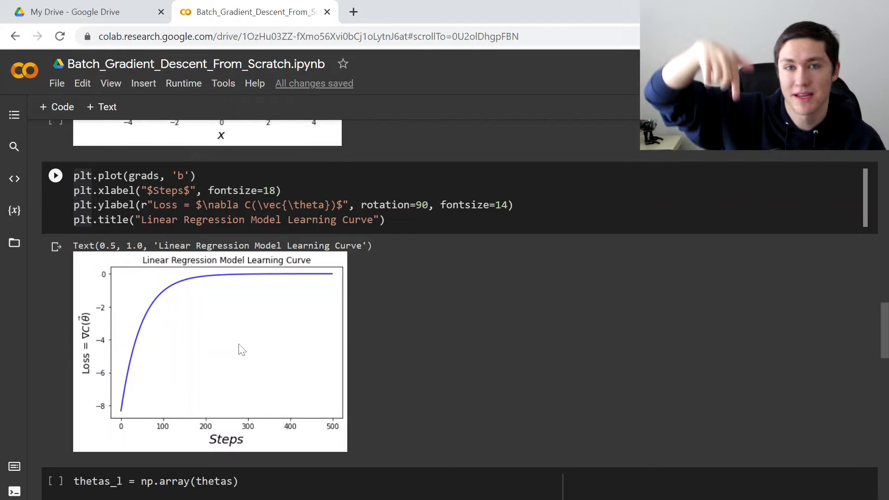
pyautogui.moveTo(88, 343)
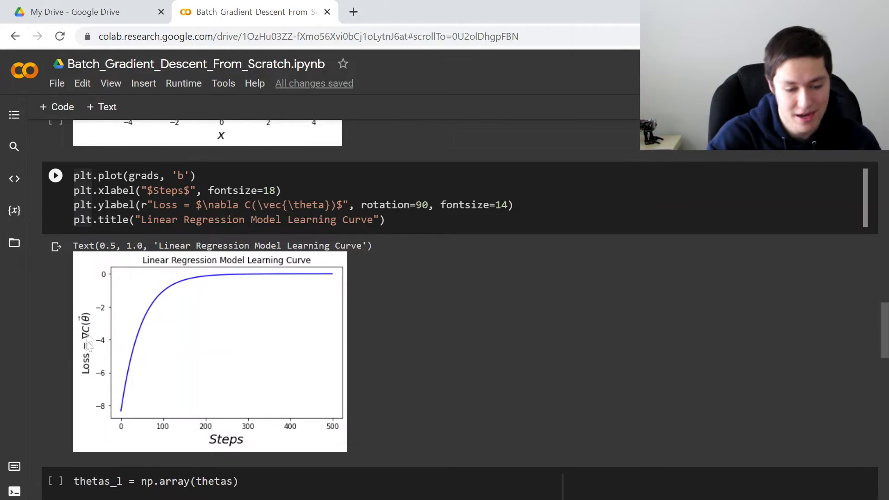
pyautogui.moveTo(226, 303)
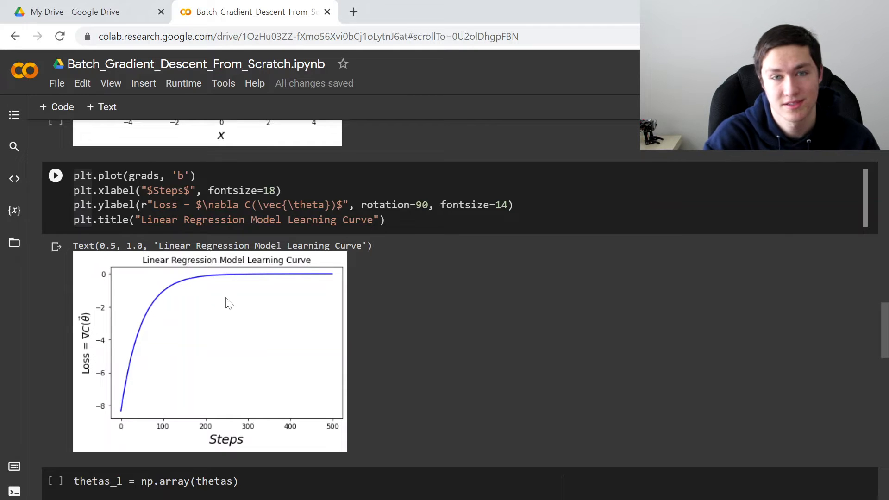
pyautogui.moveTo(353, 282)
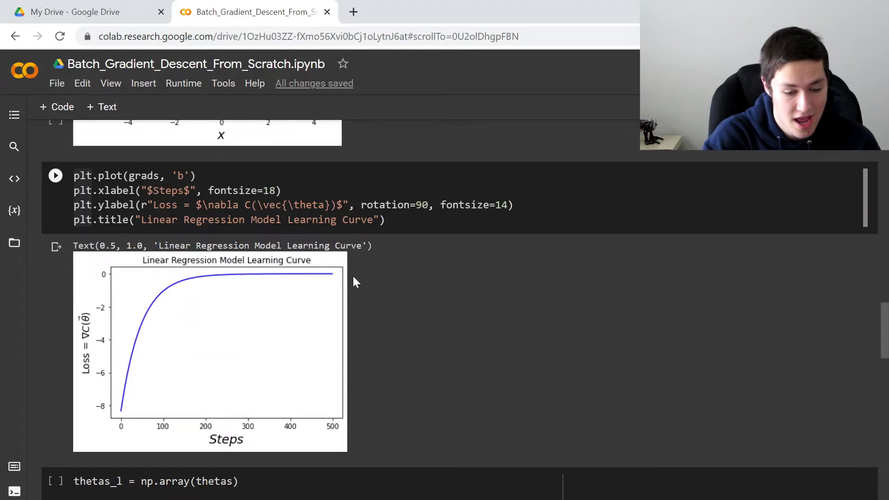
pyautogui.scroll(-3)
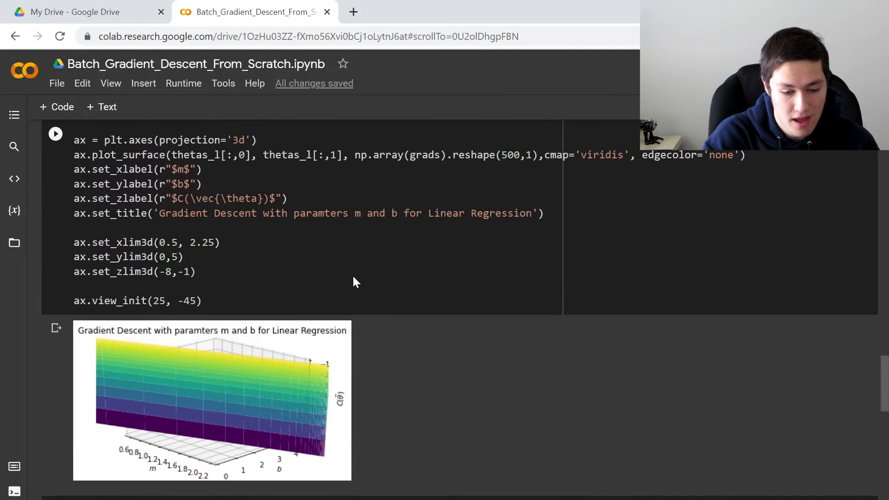
pyautogui.scroll(-3)
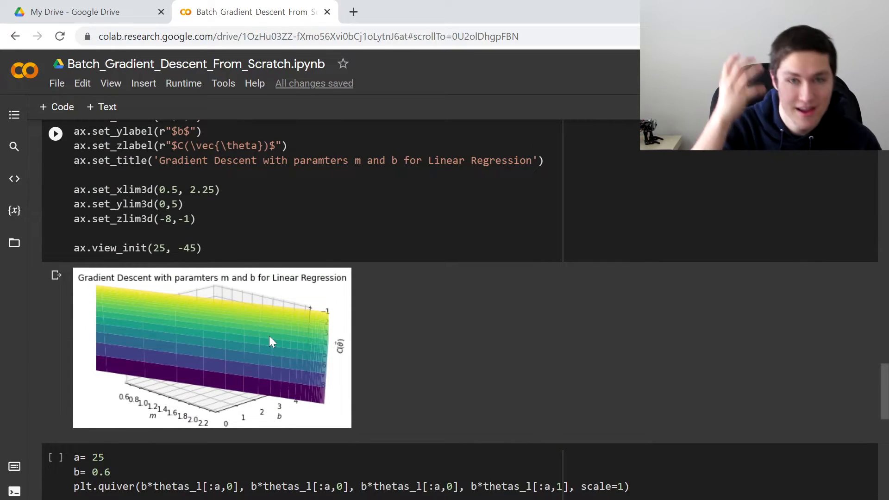
pyautogui.moveTo(341, 346)
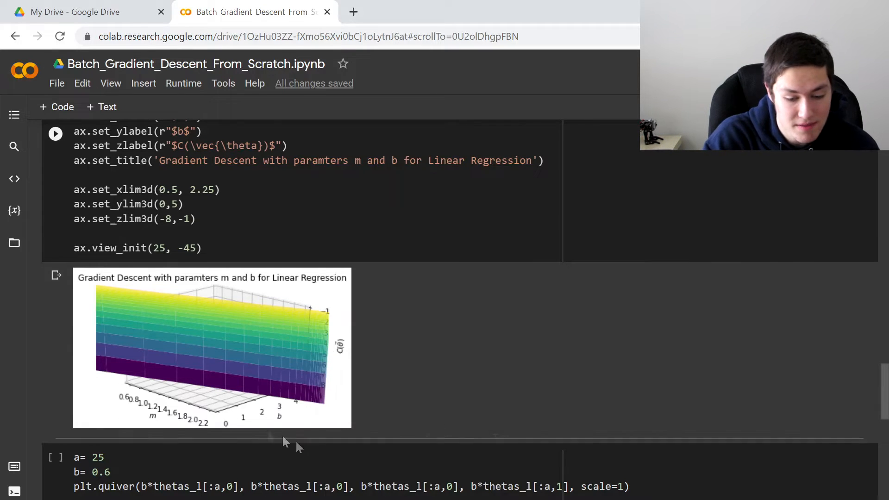
pyautogui.moveTo(227, 323)
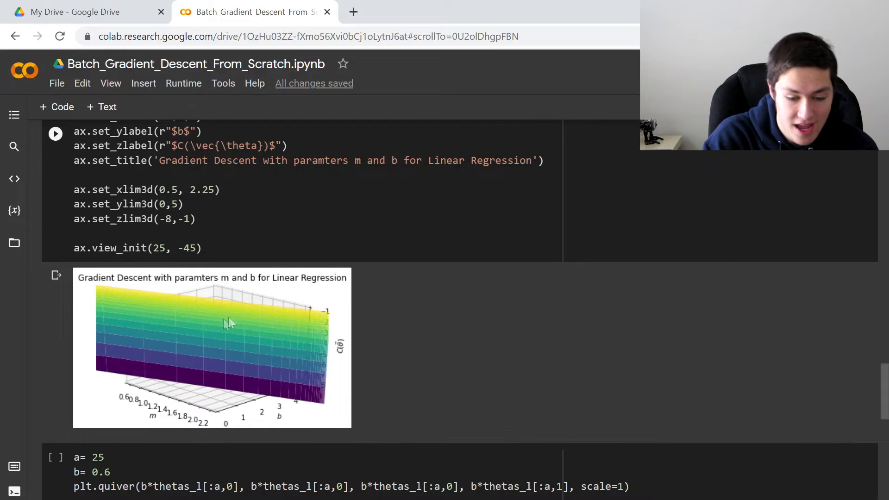
pyautogui.moveTo(190, 324)
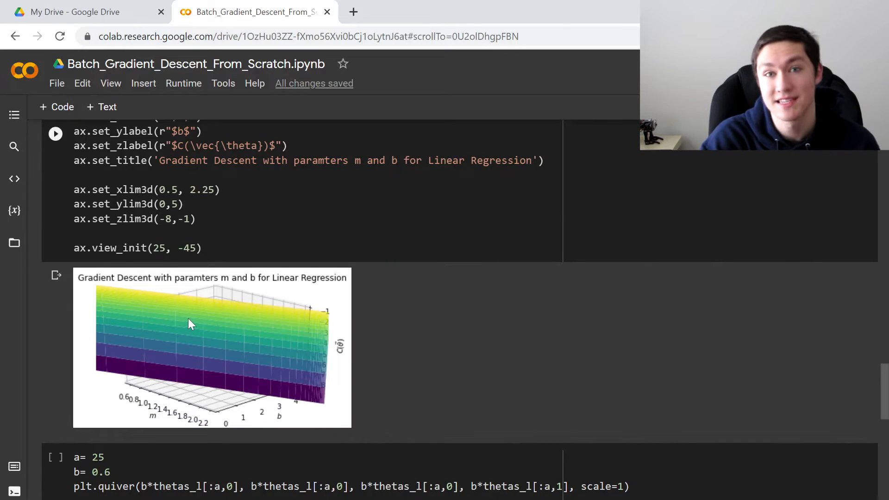
pyautogui.moveTo(114, 365)
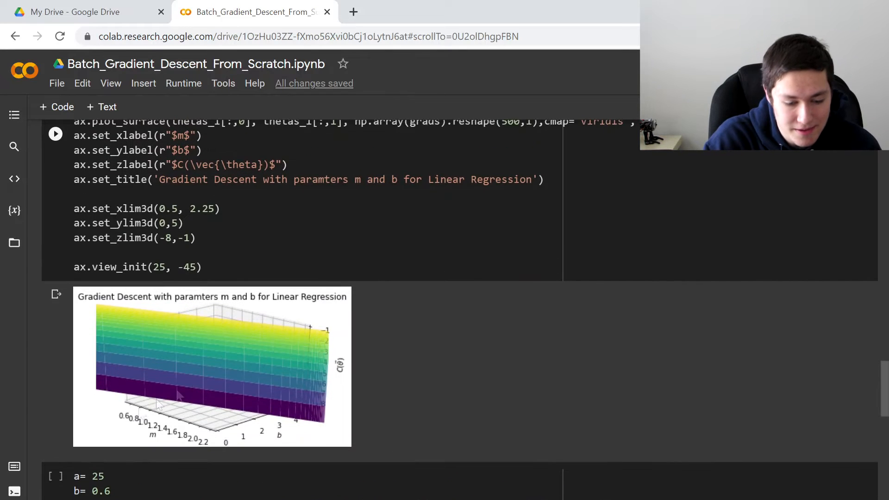
pyautogui.scroll(-3)
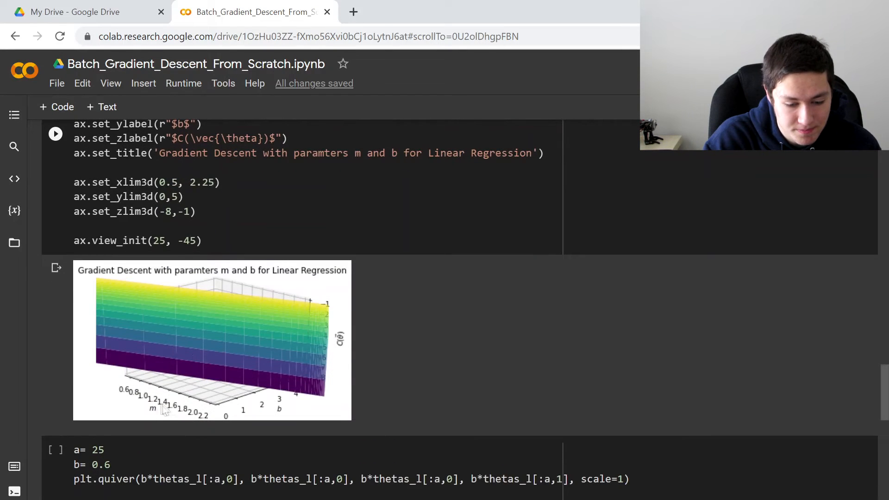
pyautogui.moveTo(214, 338)
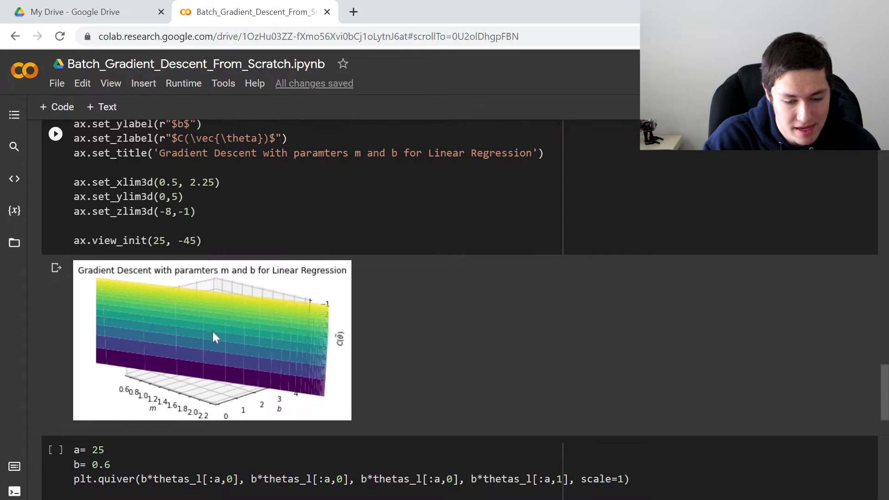
pyautogui.moveTo(220, 374)
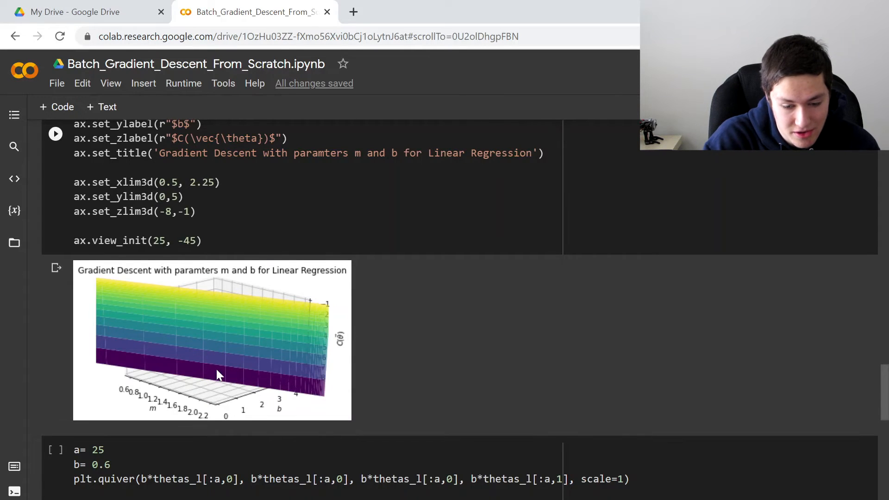
pyautogui.scroll(-3)
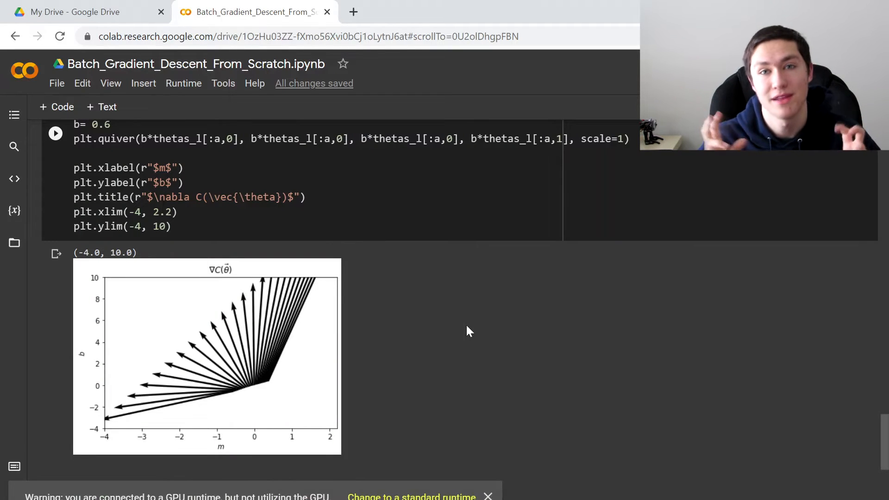
pyautogui.click(487, 496)
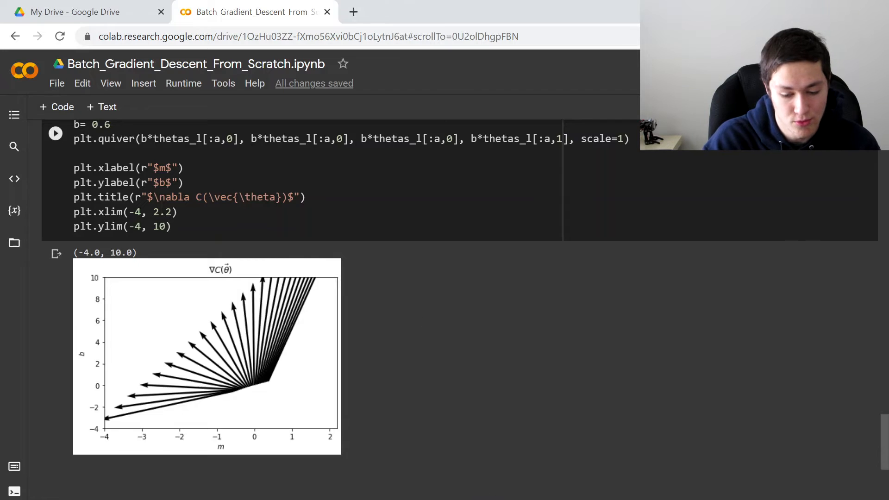
pyautogui.scroll(3)
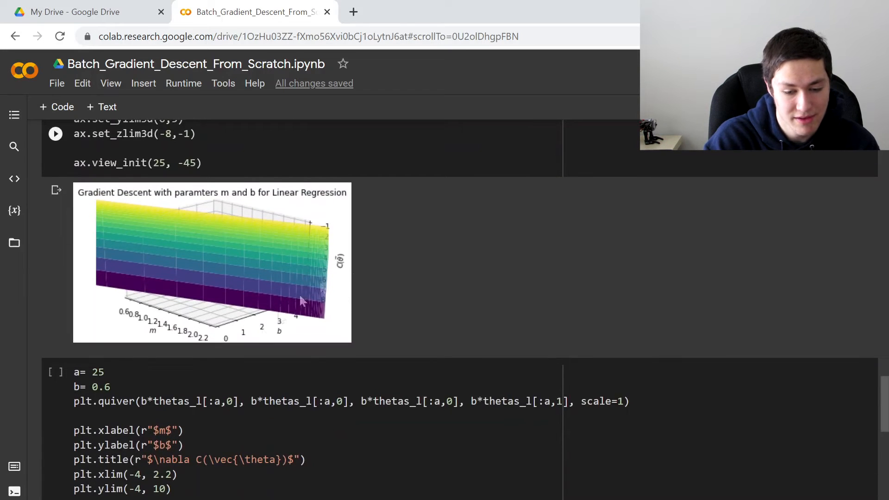
pyautogui.moveTo(318, 278)
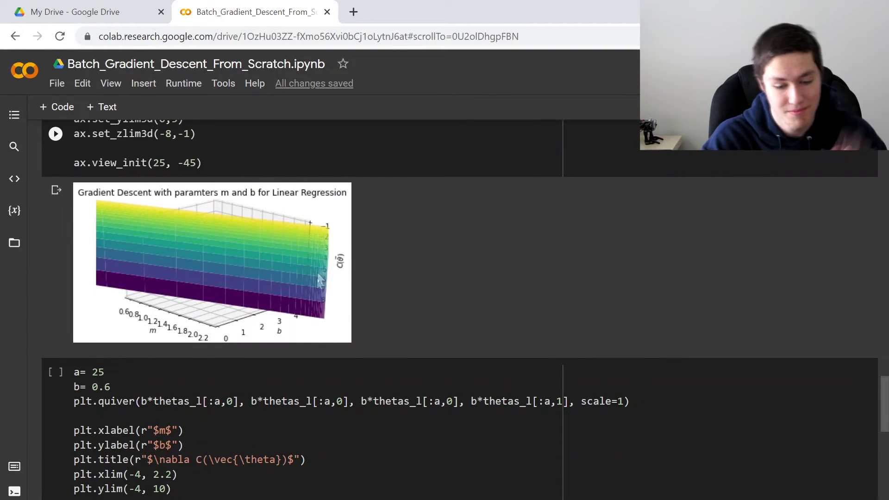
pyautogui.moveTo(283, 258)
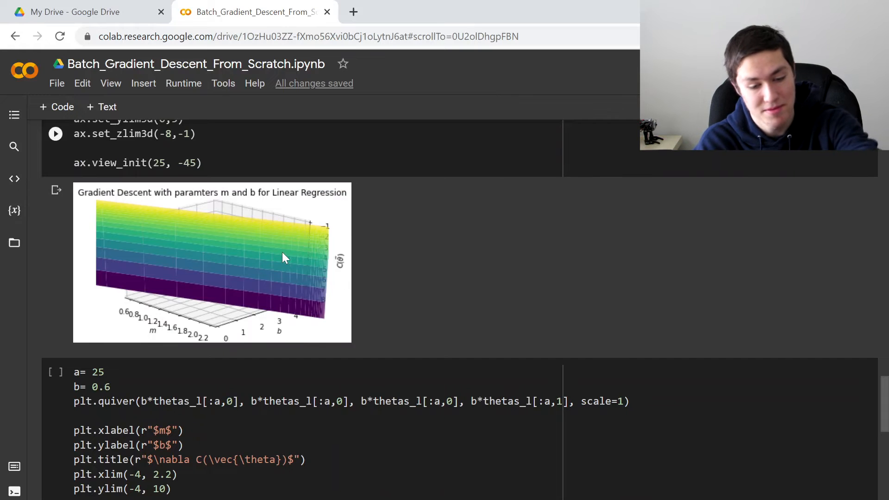
pyautogui.scroll(-3)
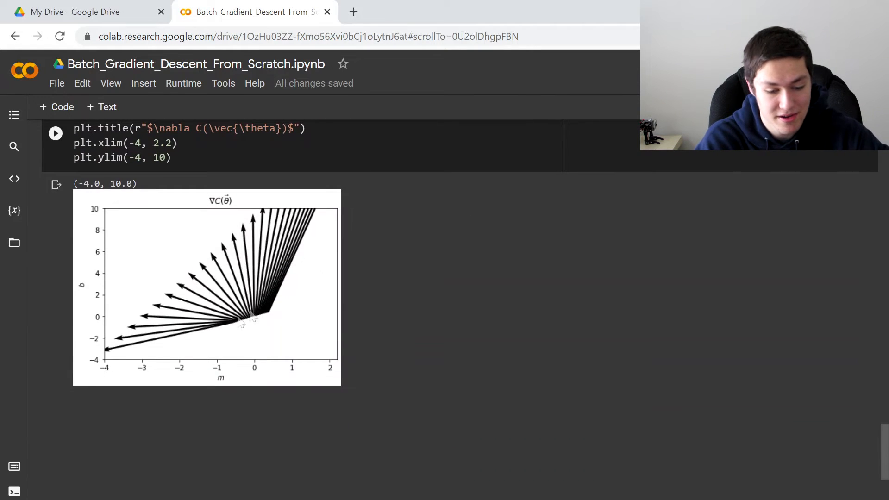
pyautogui.scroll(3)
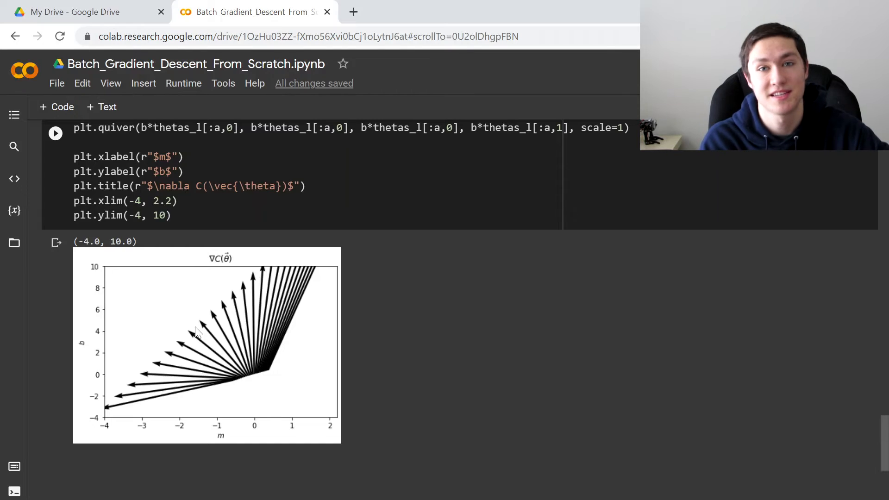
pyautogui.scroll(3)
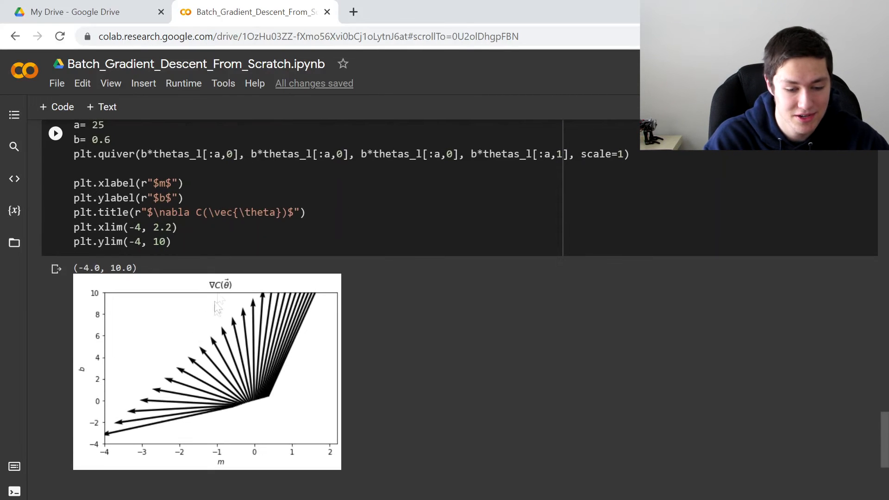
pyautogui.scroll(-3)
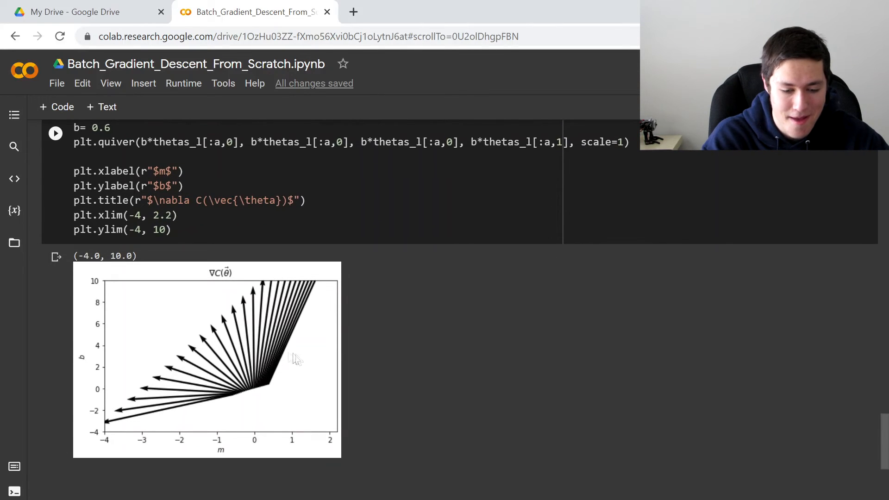
pyautogui.moveTo(267, 372)
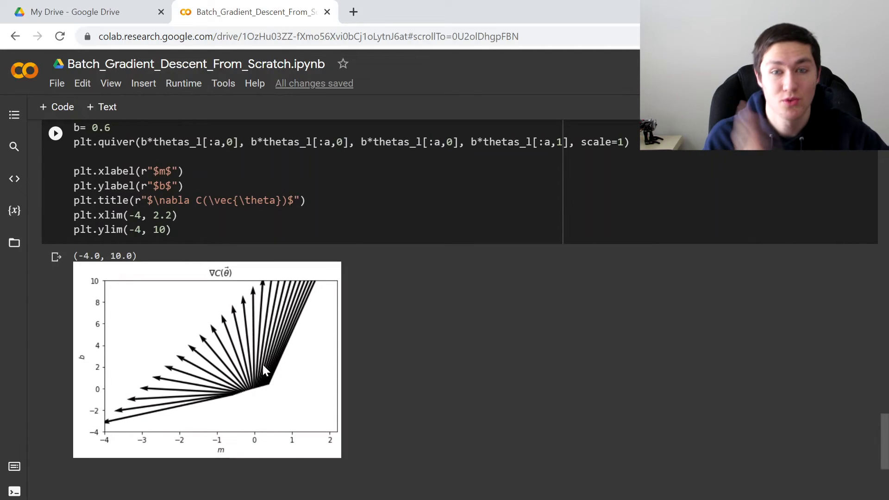
pyautogui.moveTo(262, 444)
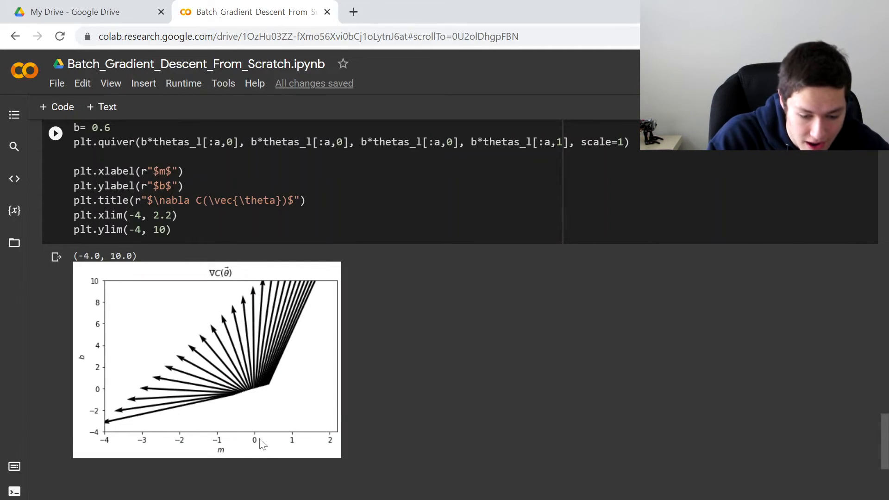
pyautogui.moveTo(250, 392)
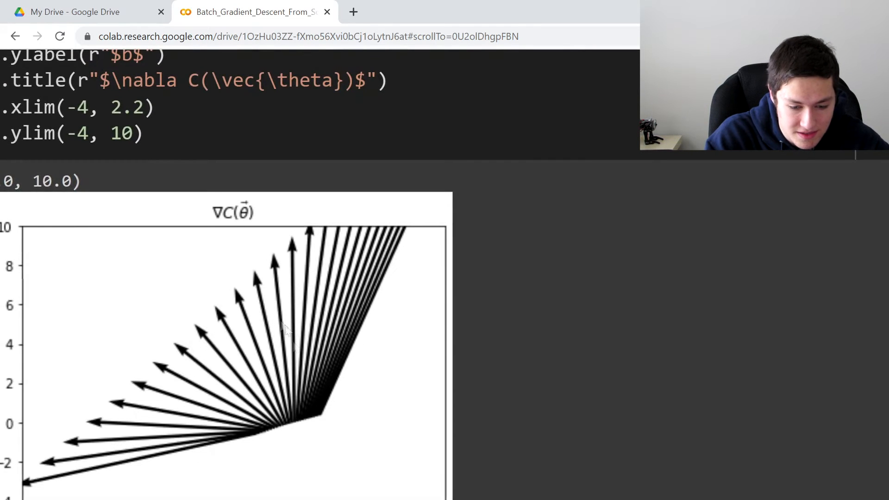
pyautogui.moveTo(263, 346)
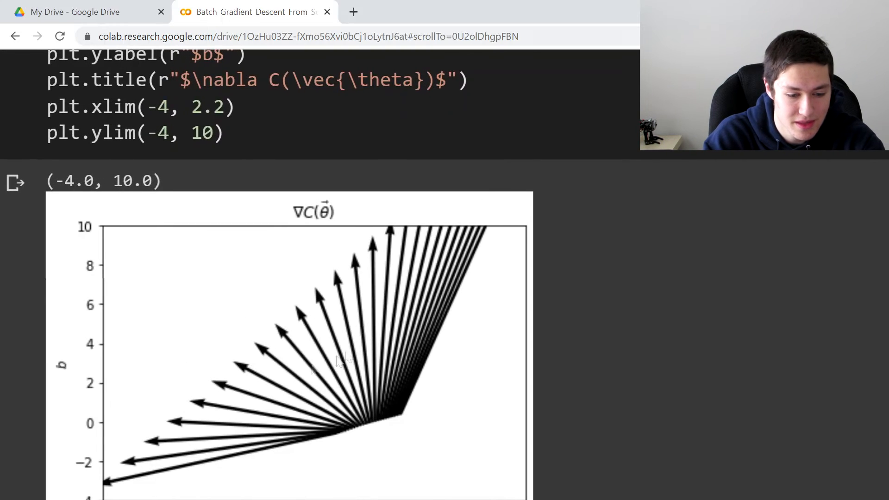
pyautogui.scroll(-3)
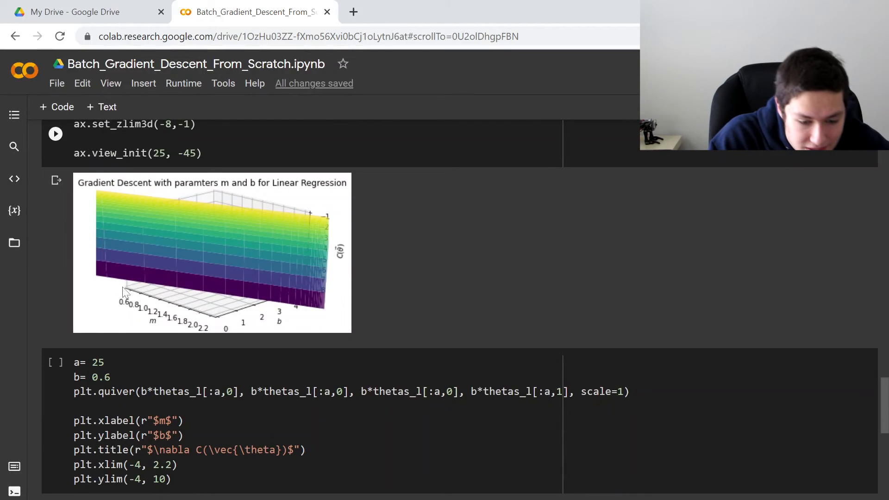
pyautogui.moveTo(232, 315)
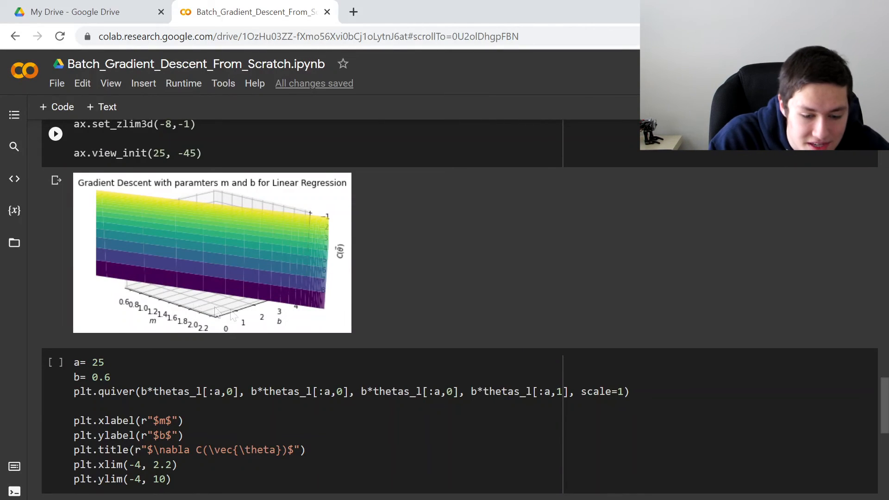
pyautogui.moveTo(122, 291)
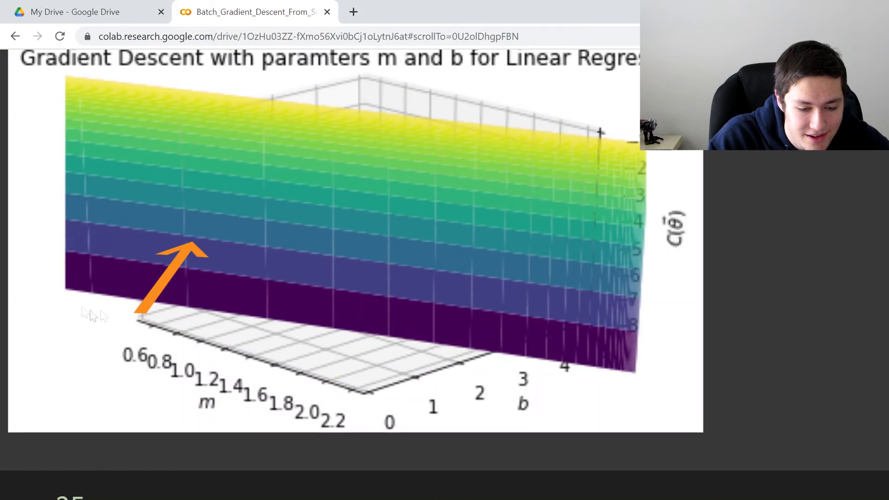
pyautogui.moveTo(126, 303)
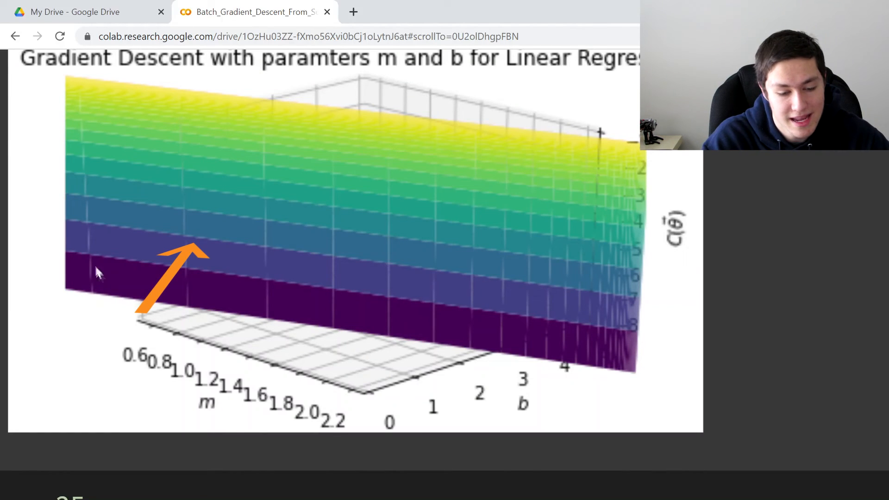
pyautogui.moveTo(131, 288)
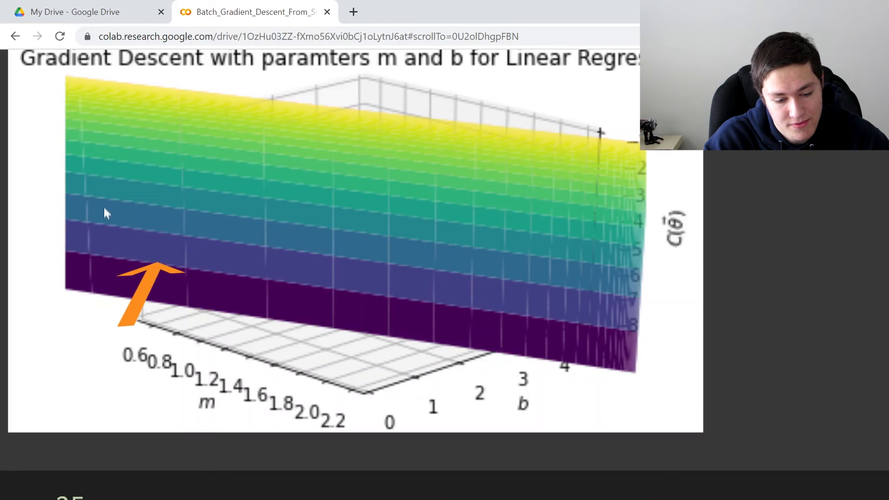
pyautogui.moveTo(153, 249)
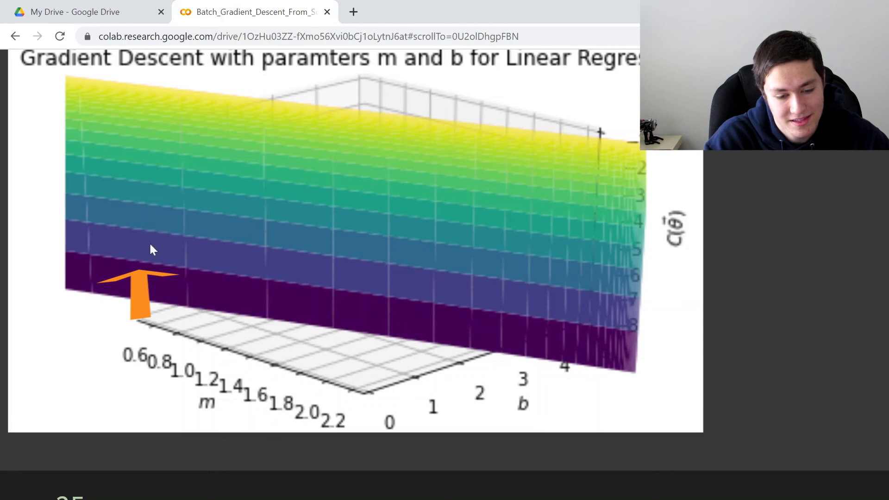
pyautogui.moveTo(145, 188)
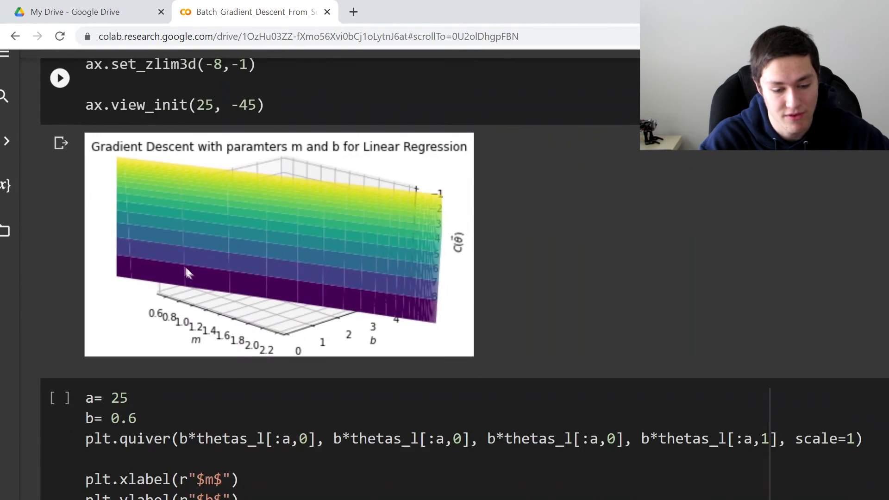
pyautogui.moveTo(232, 247)
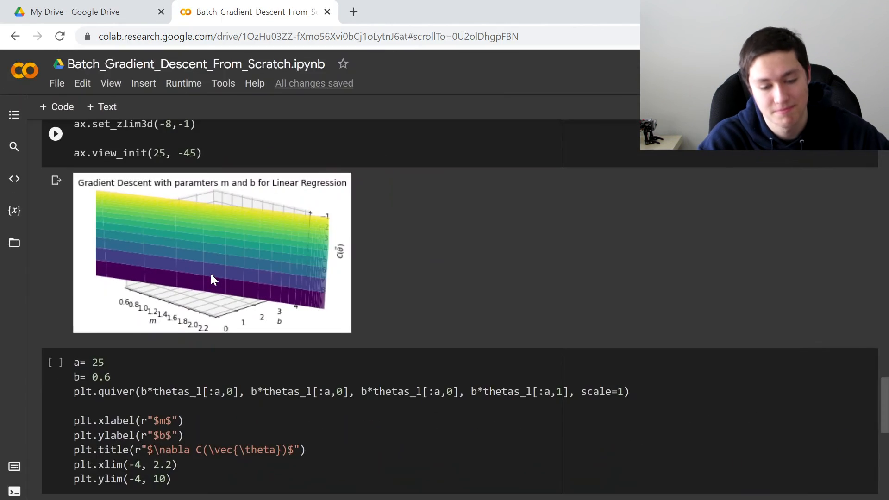
# - Scroll past the 3D surface to the quiver cell where the gradient plot begins
pyautogui.scroll(-3)
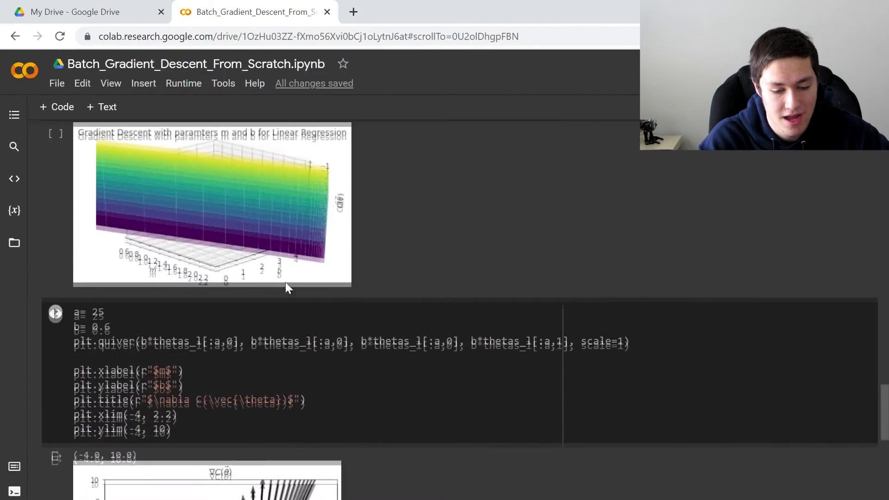